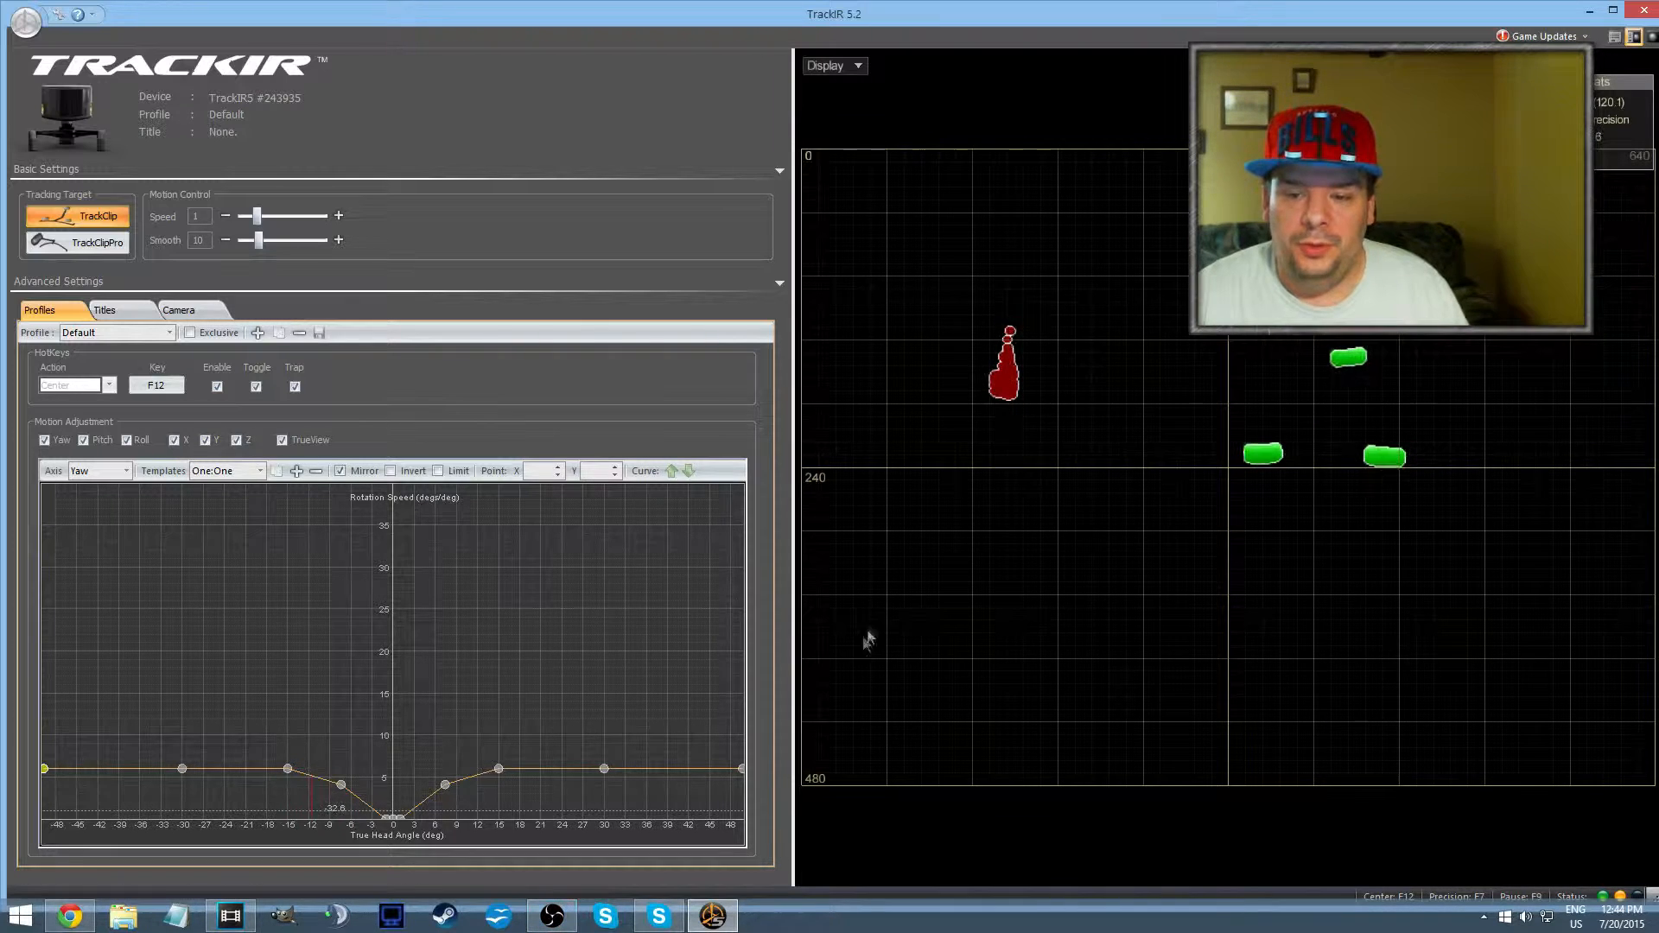
Switch the preview to 3D View and turn on Show Pano for a cockpit backdrop
left_click(831, 65)
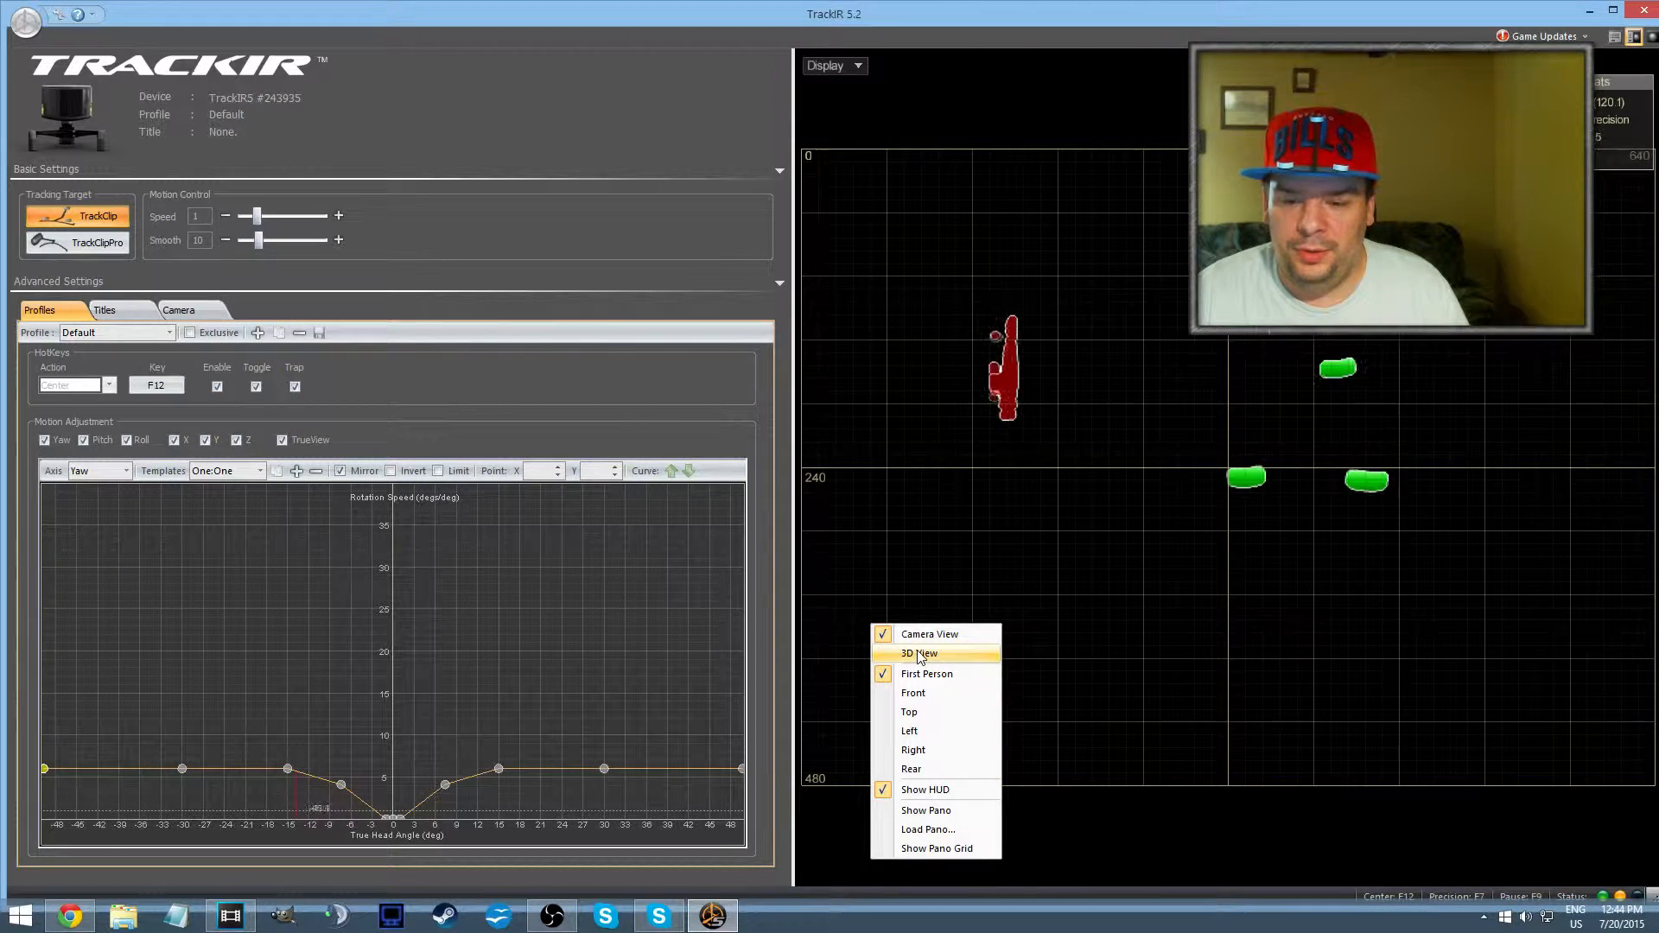
left_click(920, 653)
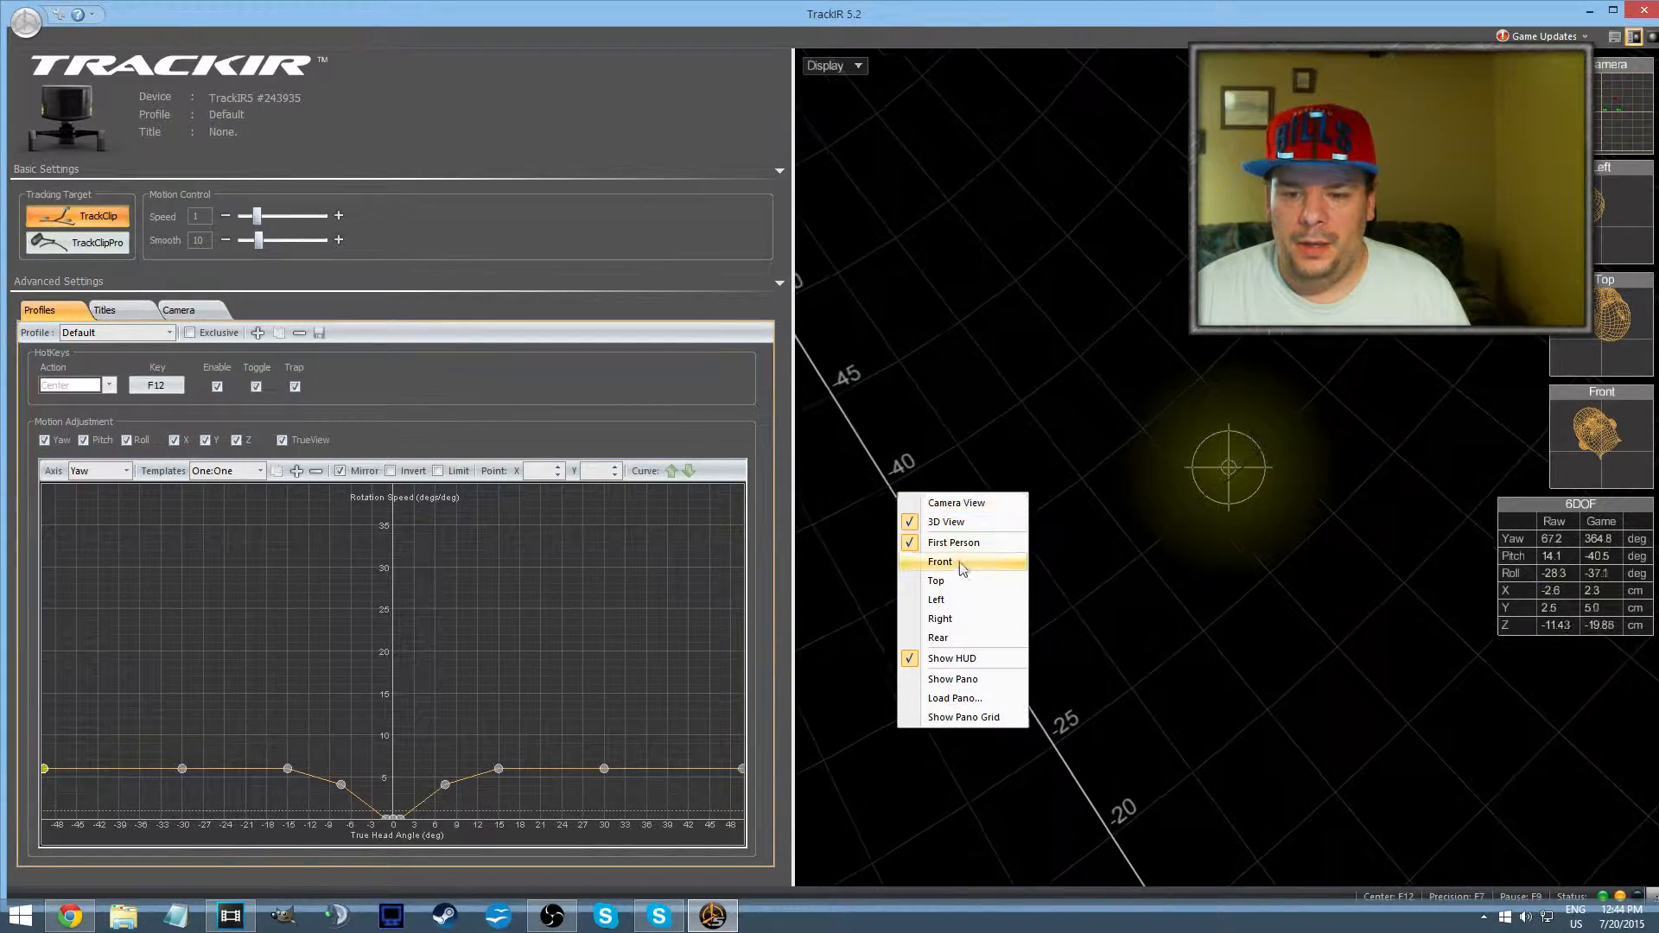
mouse_move(951, 659)
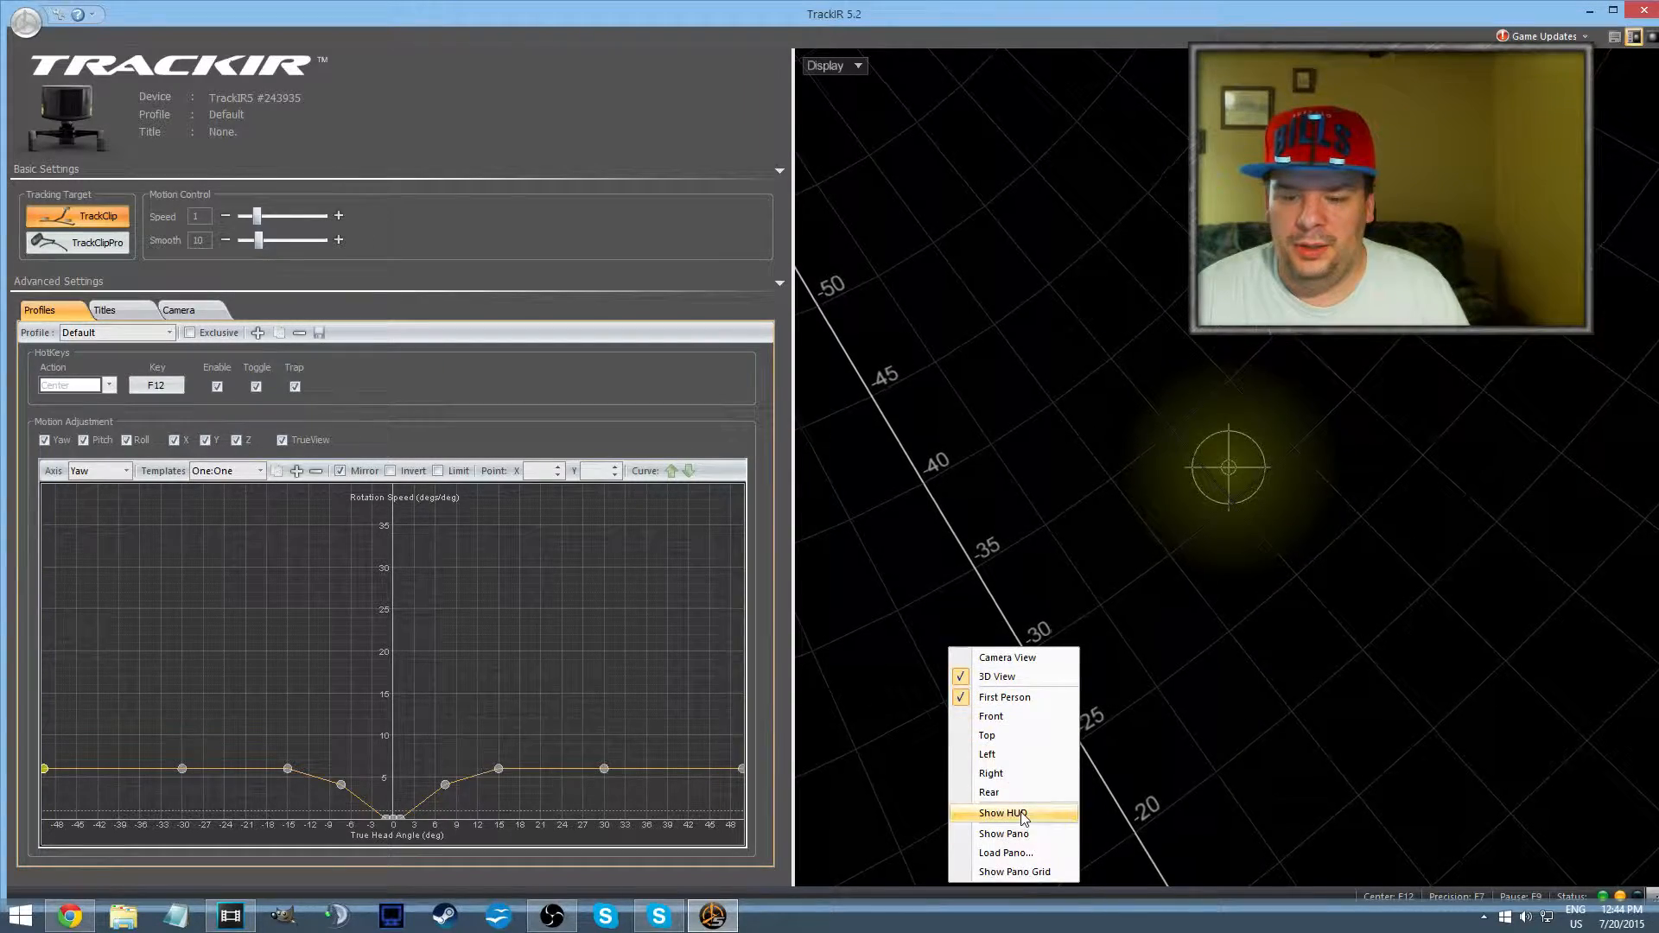
left_click(999, 813)
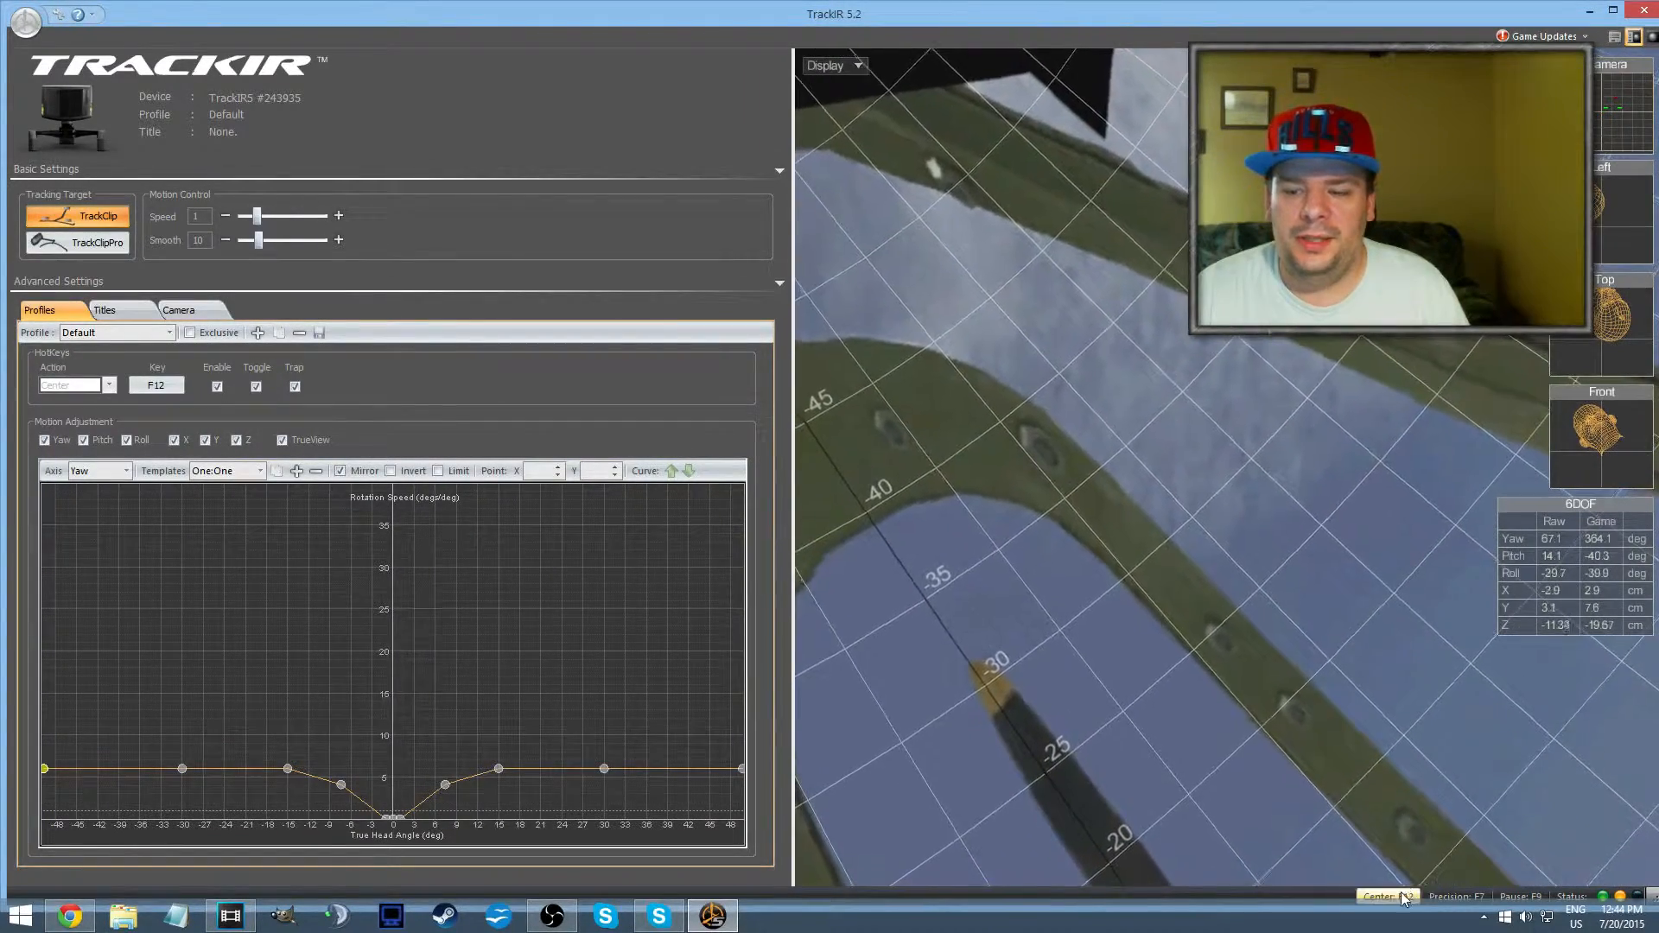
Recenter the head position with Center (F12), turning off First Person and Show Pano
left_click(1381, 896)
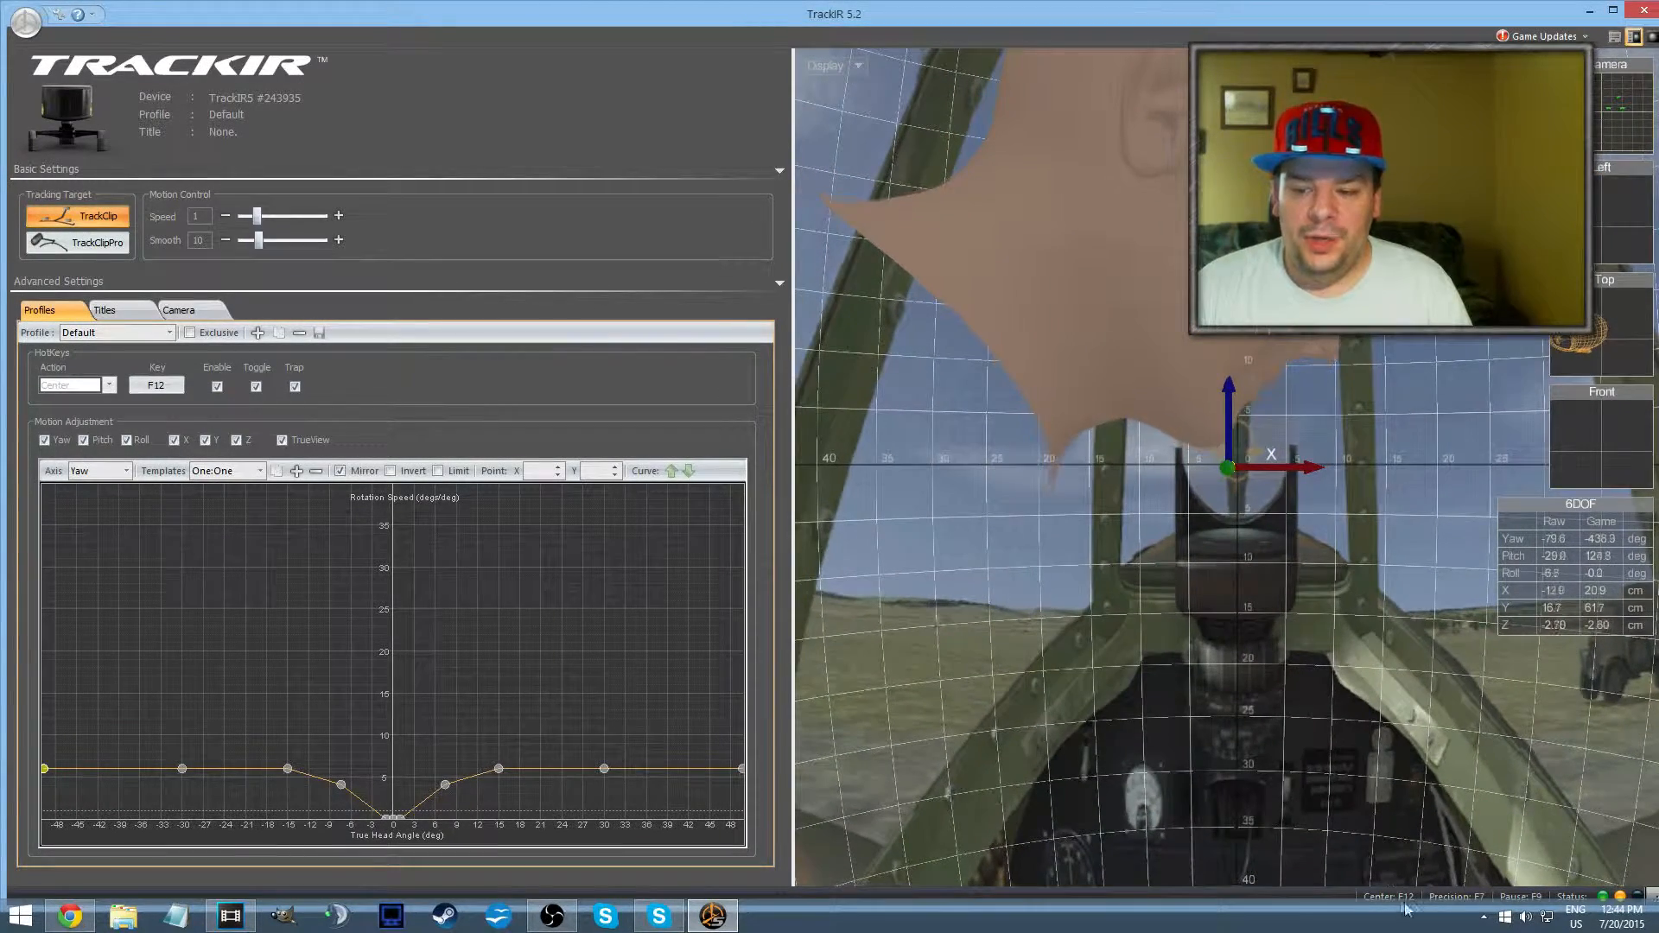
left_click(1389, 896)
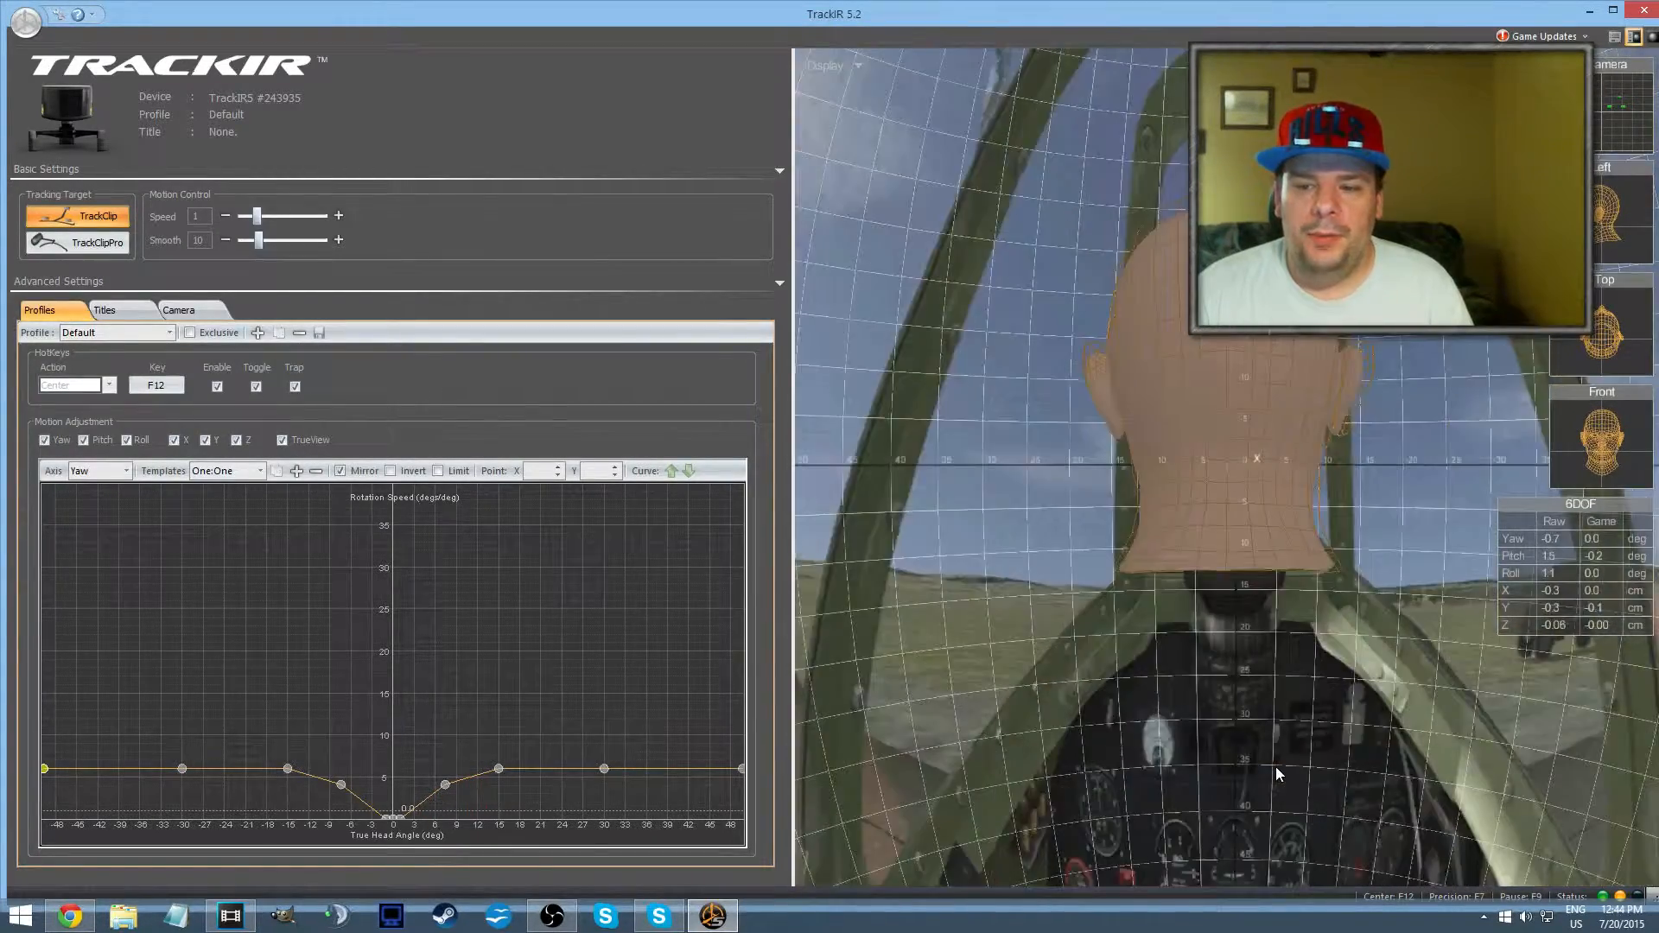
left_click(1386, 896)
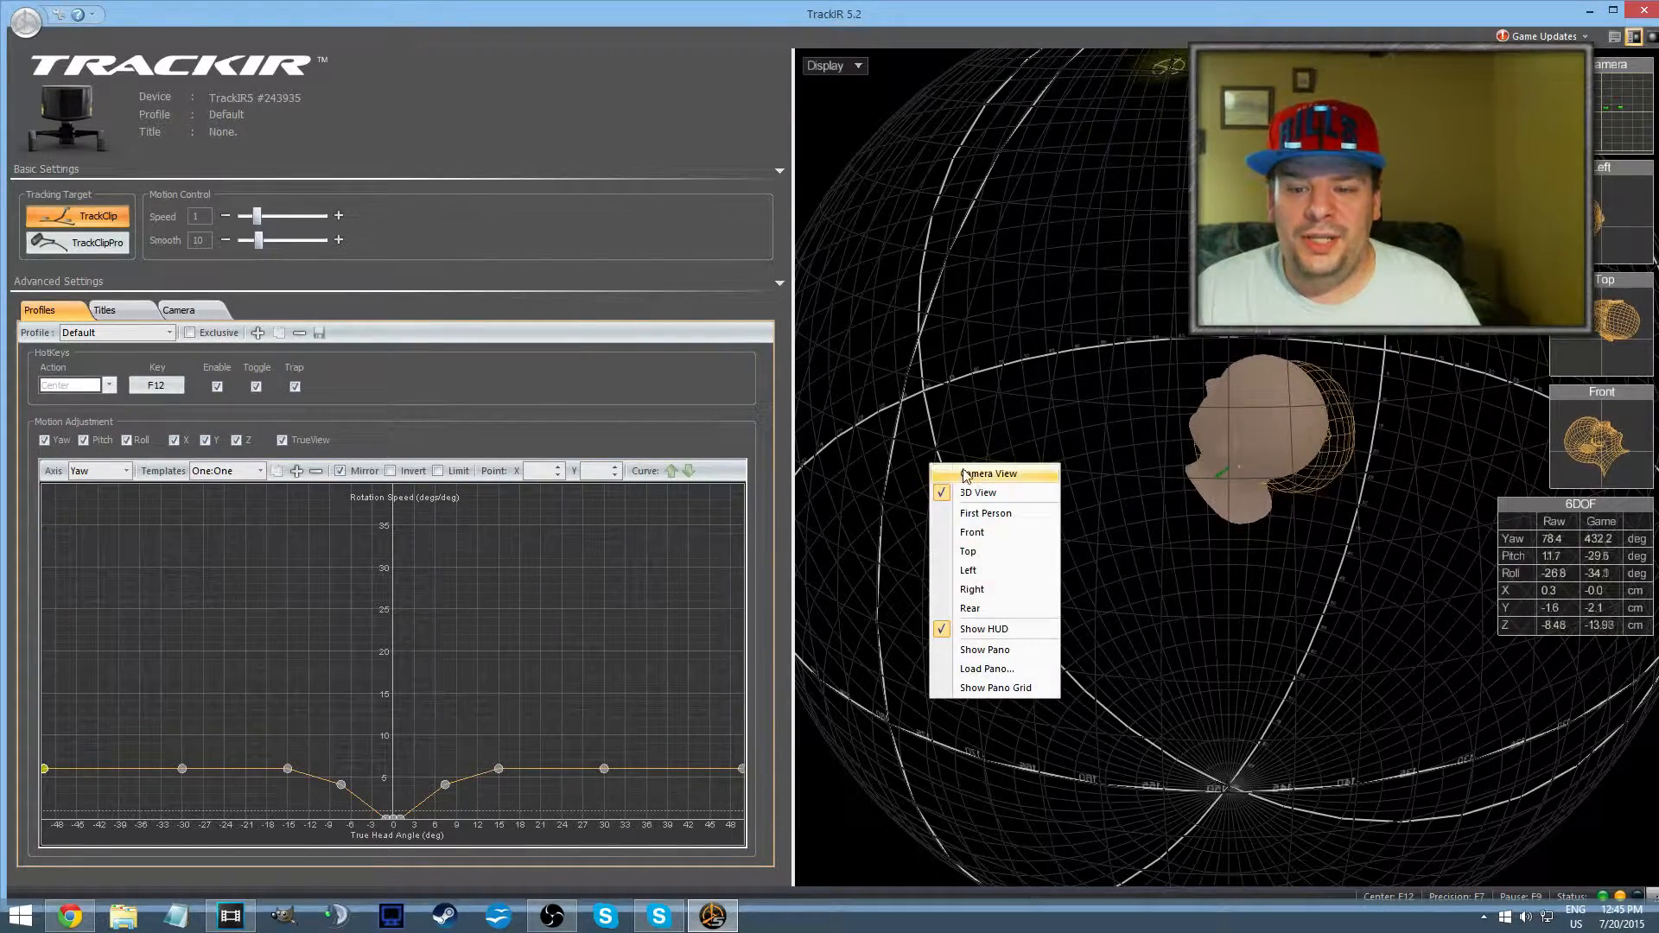
Switch the preview to Camera View, showing three green points and a red blob
left_click(987, 473)
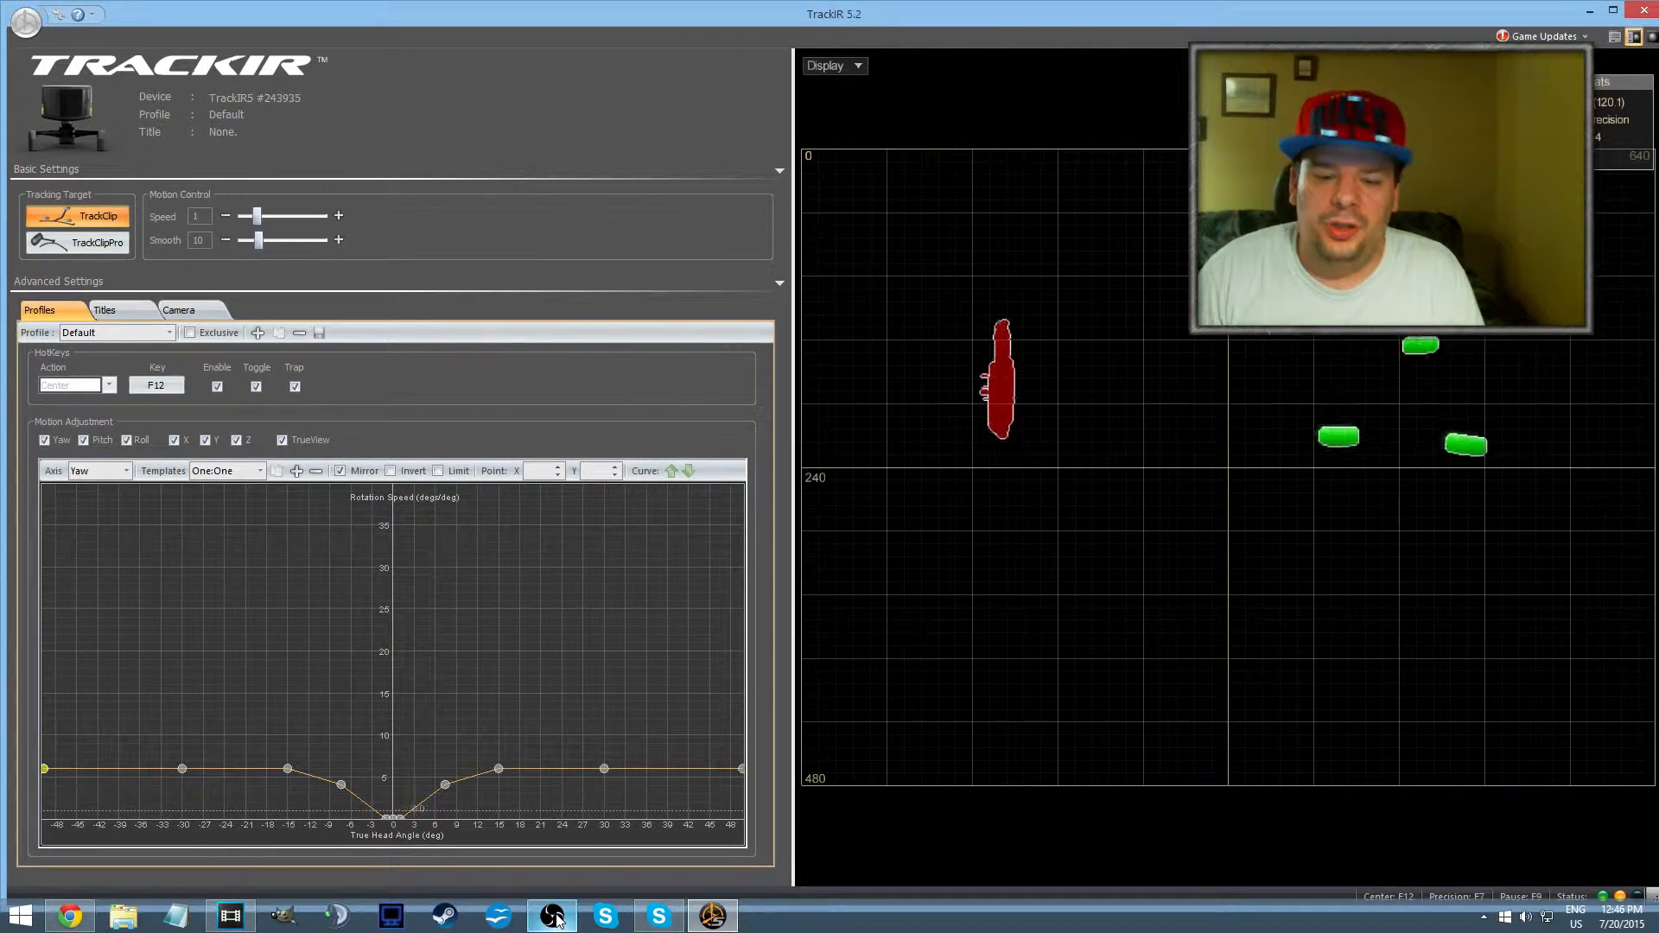
left_click(551, 915)
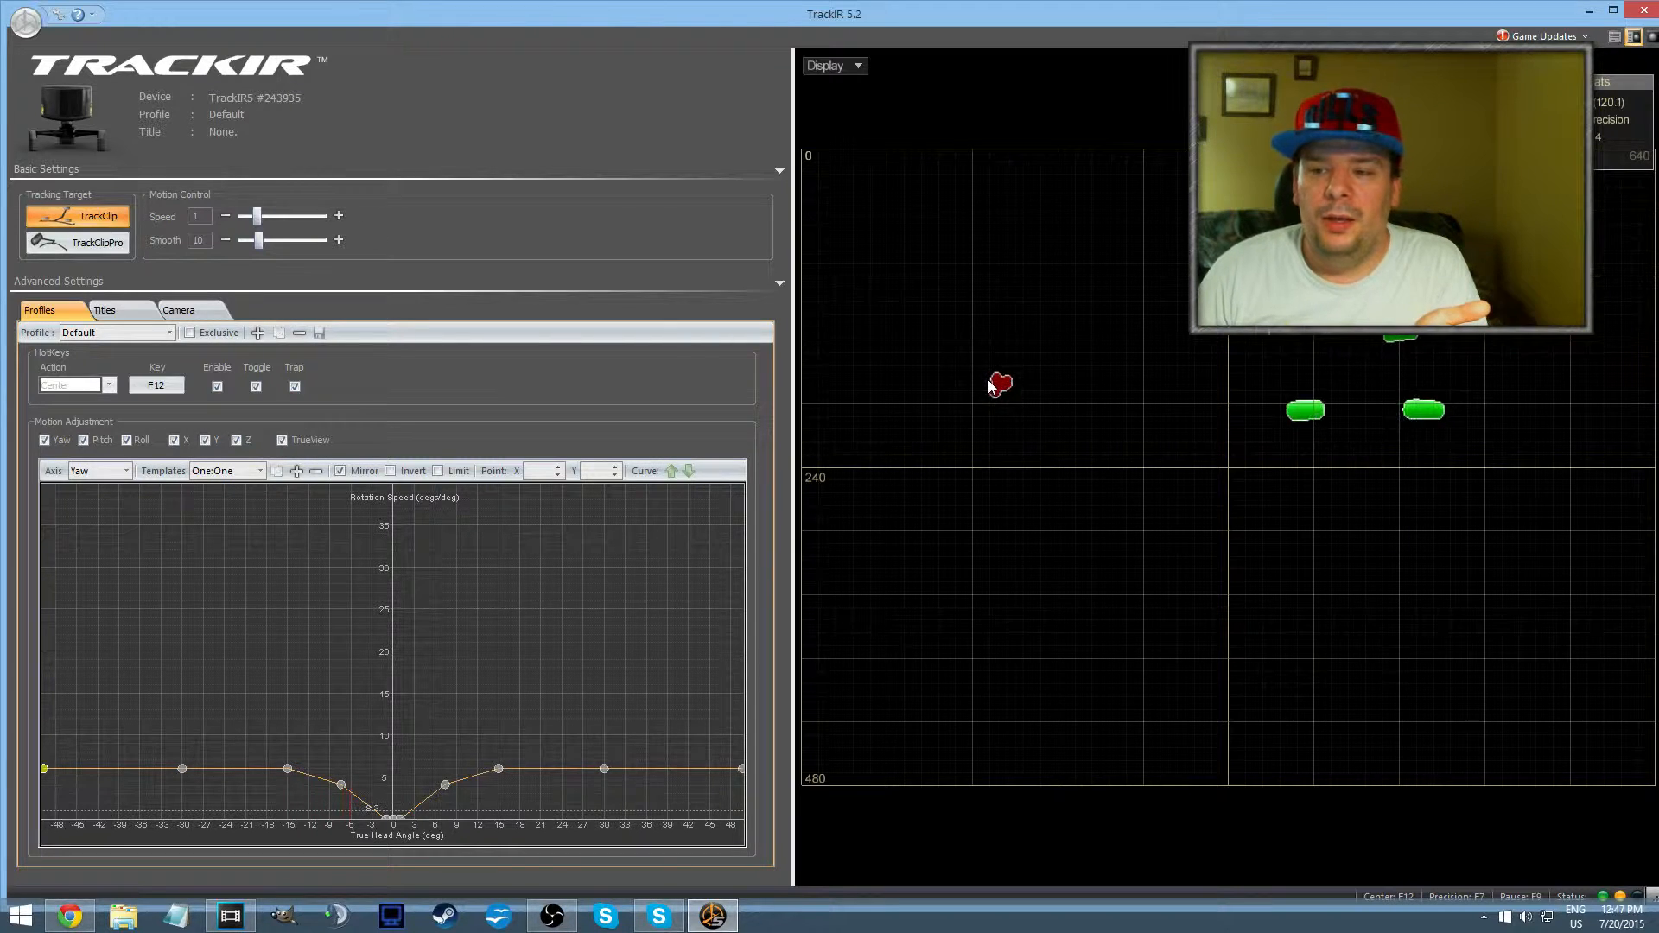
mouse_move(991, 386)
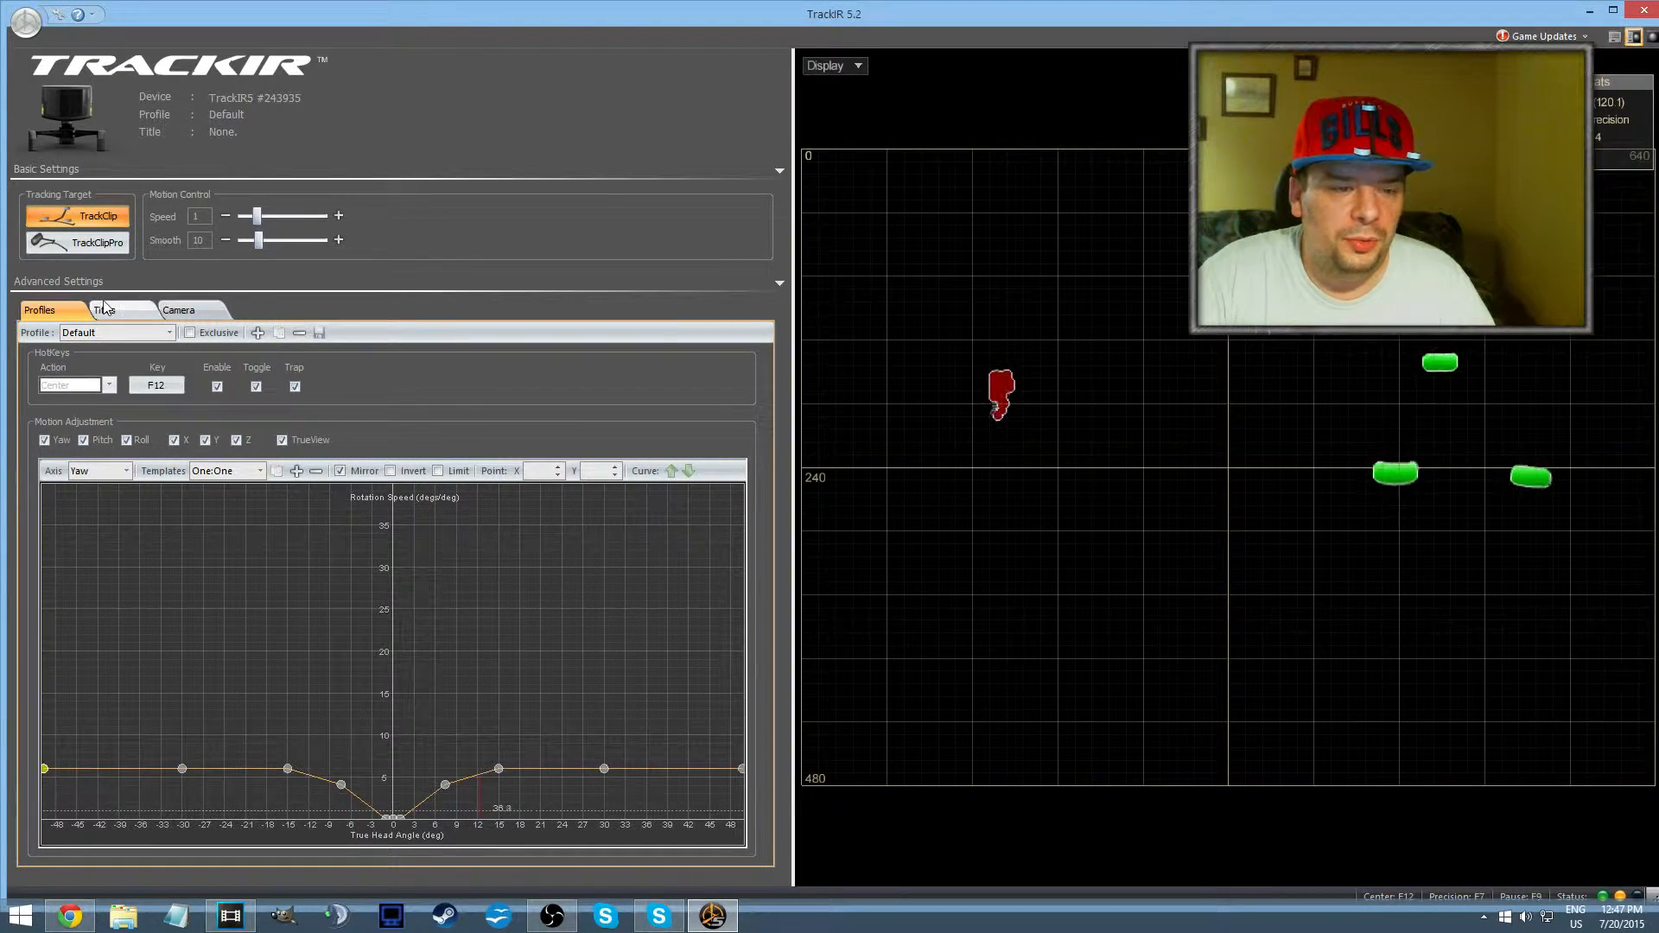
In Advanced Settings, go from Titles to the Camera tab showing Light Filter Threshold 253
left_click(103, 310)
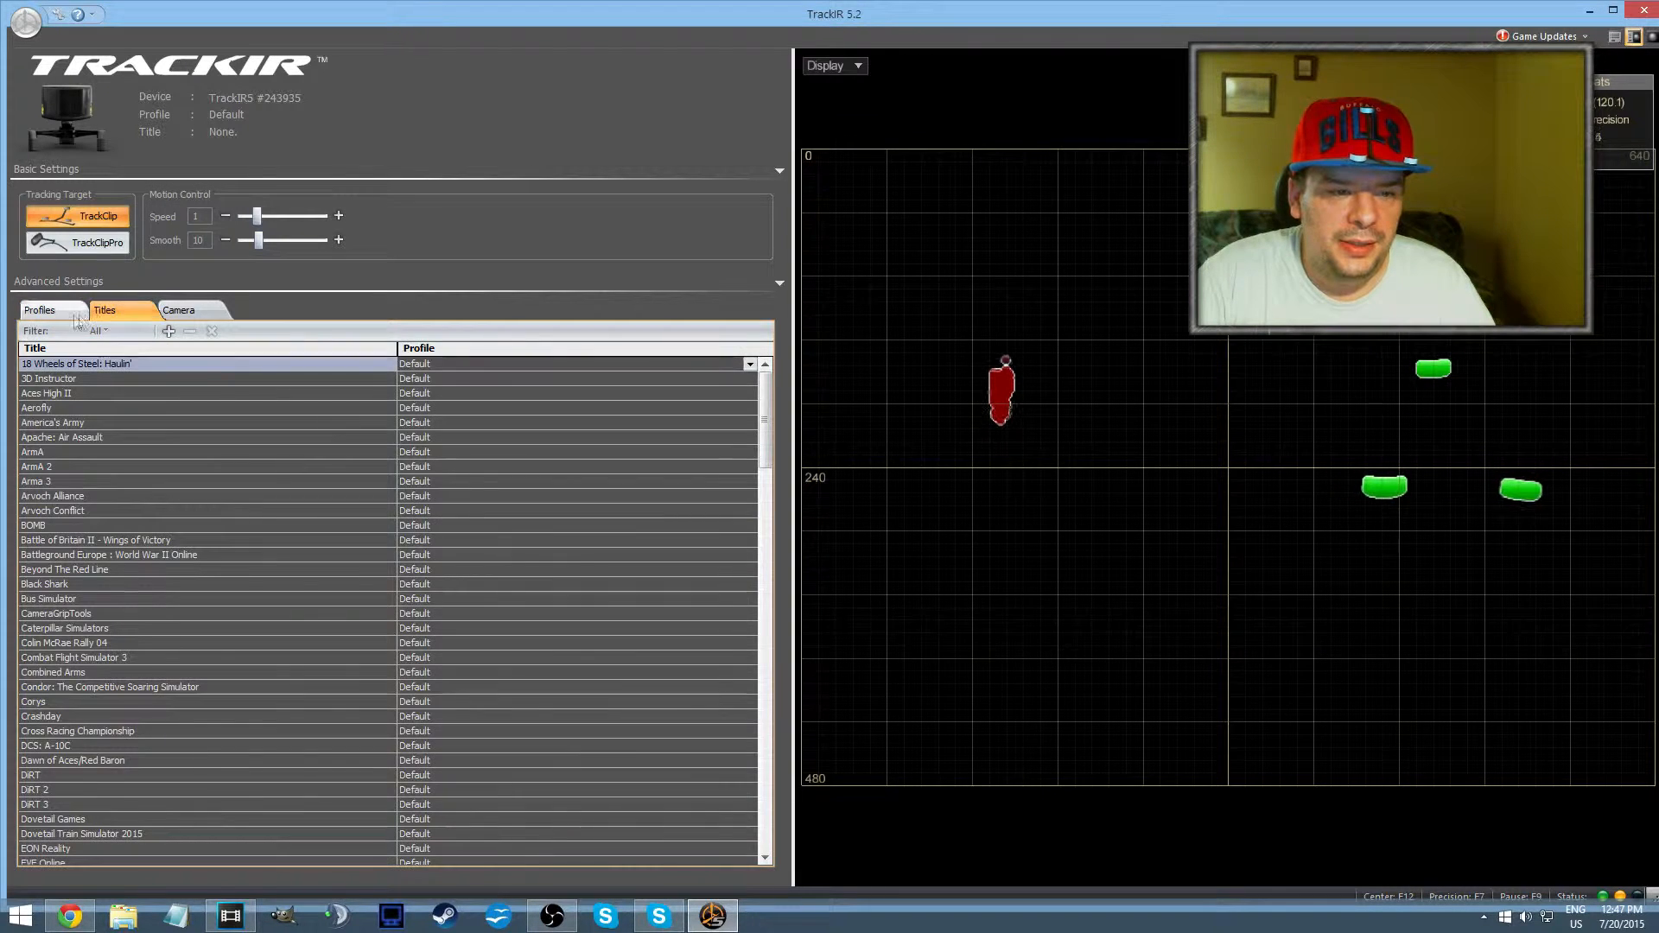
left_click(178, 311)
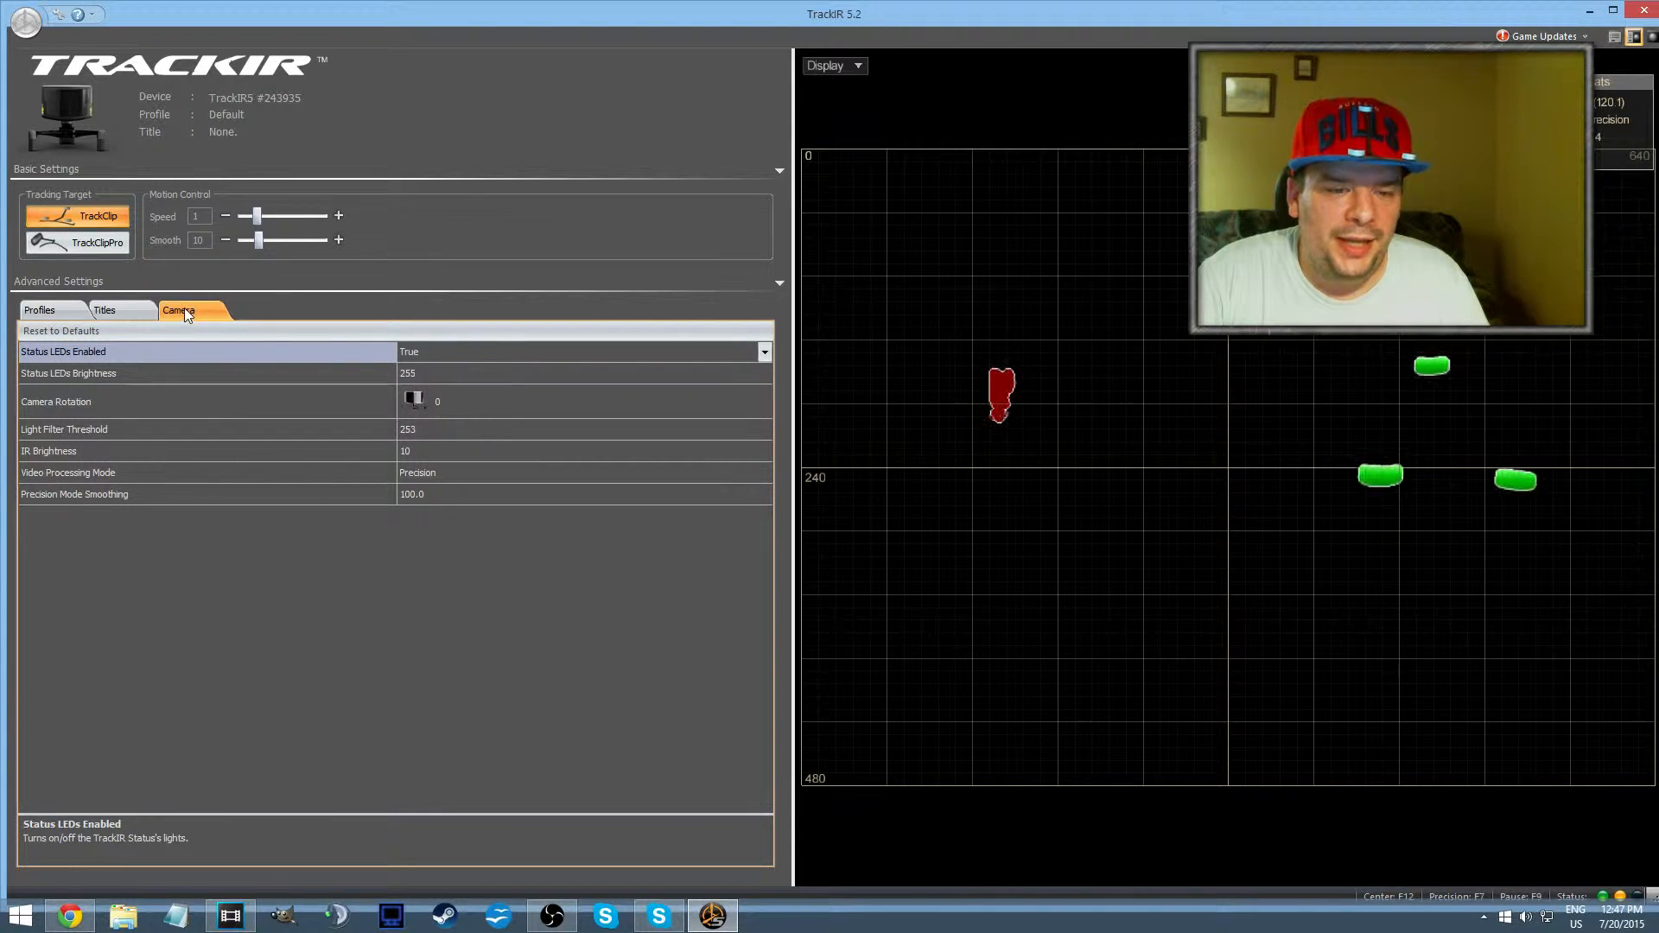
Lower Light Filter Threshold to 30 so window light shows as a large red blob
left_click(207, 429)
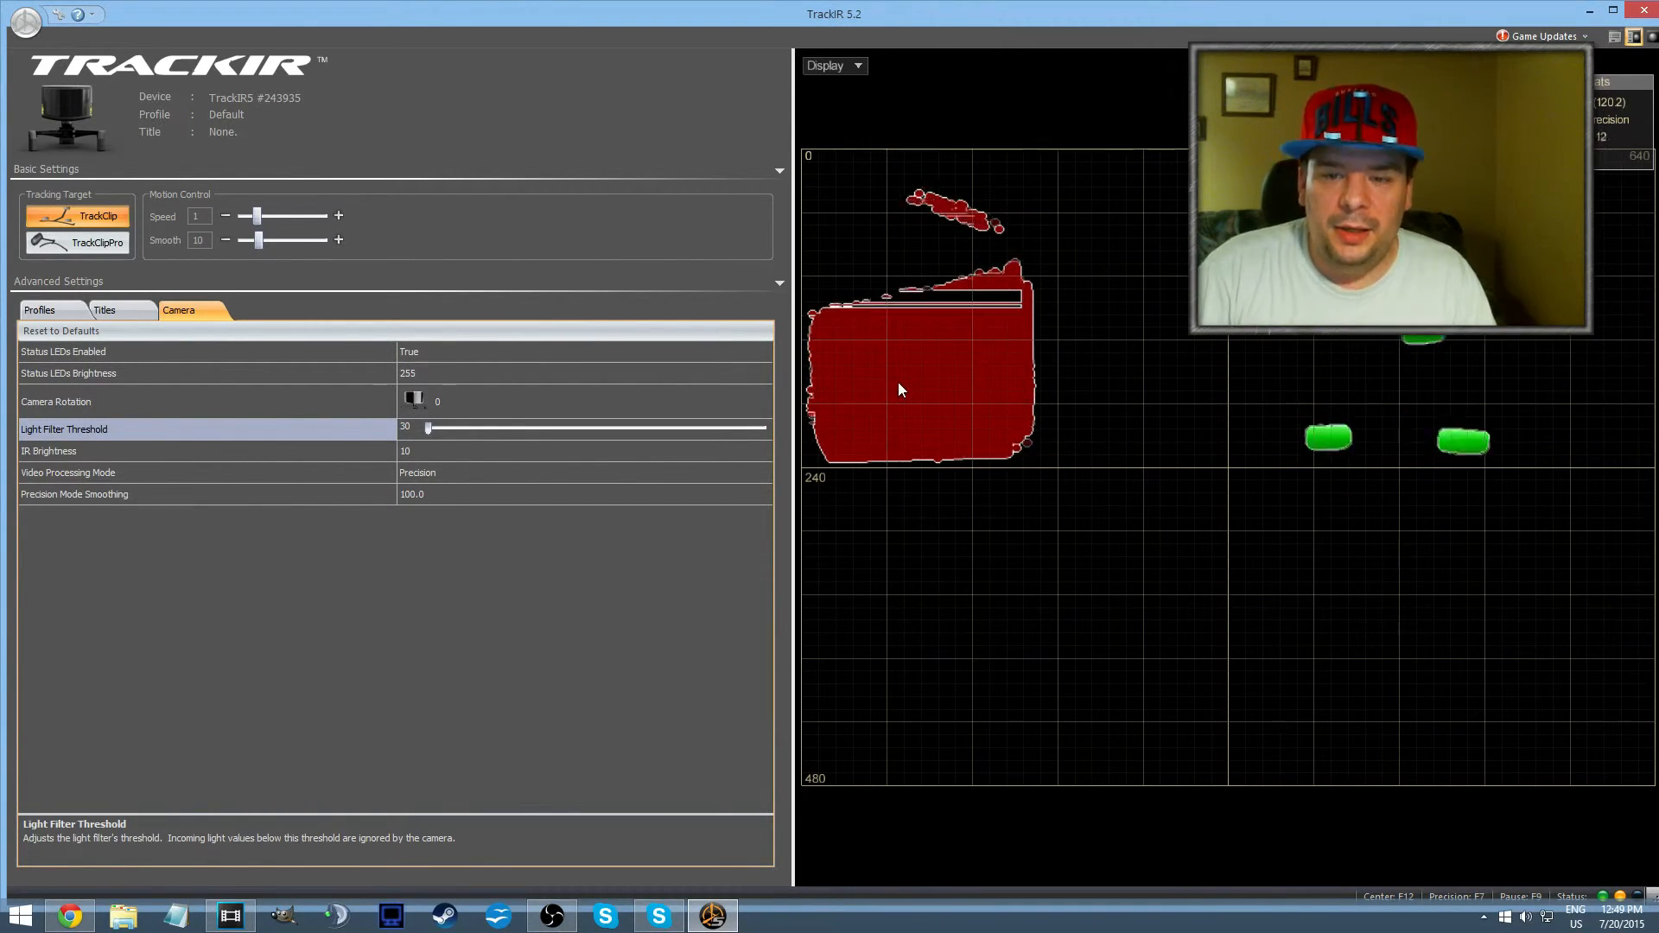
mouse_move(518, 449)
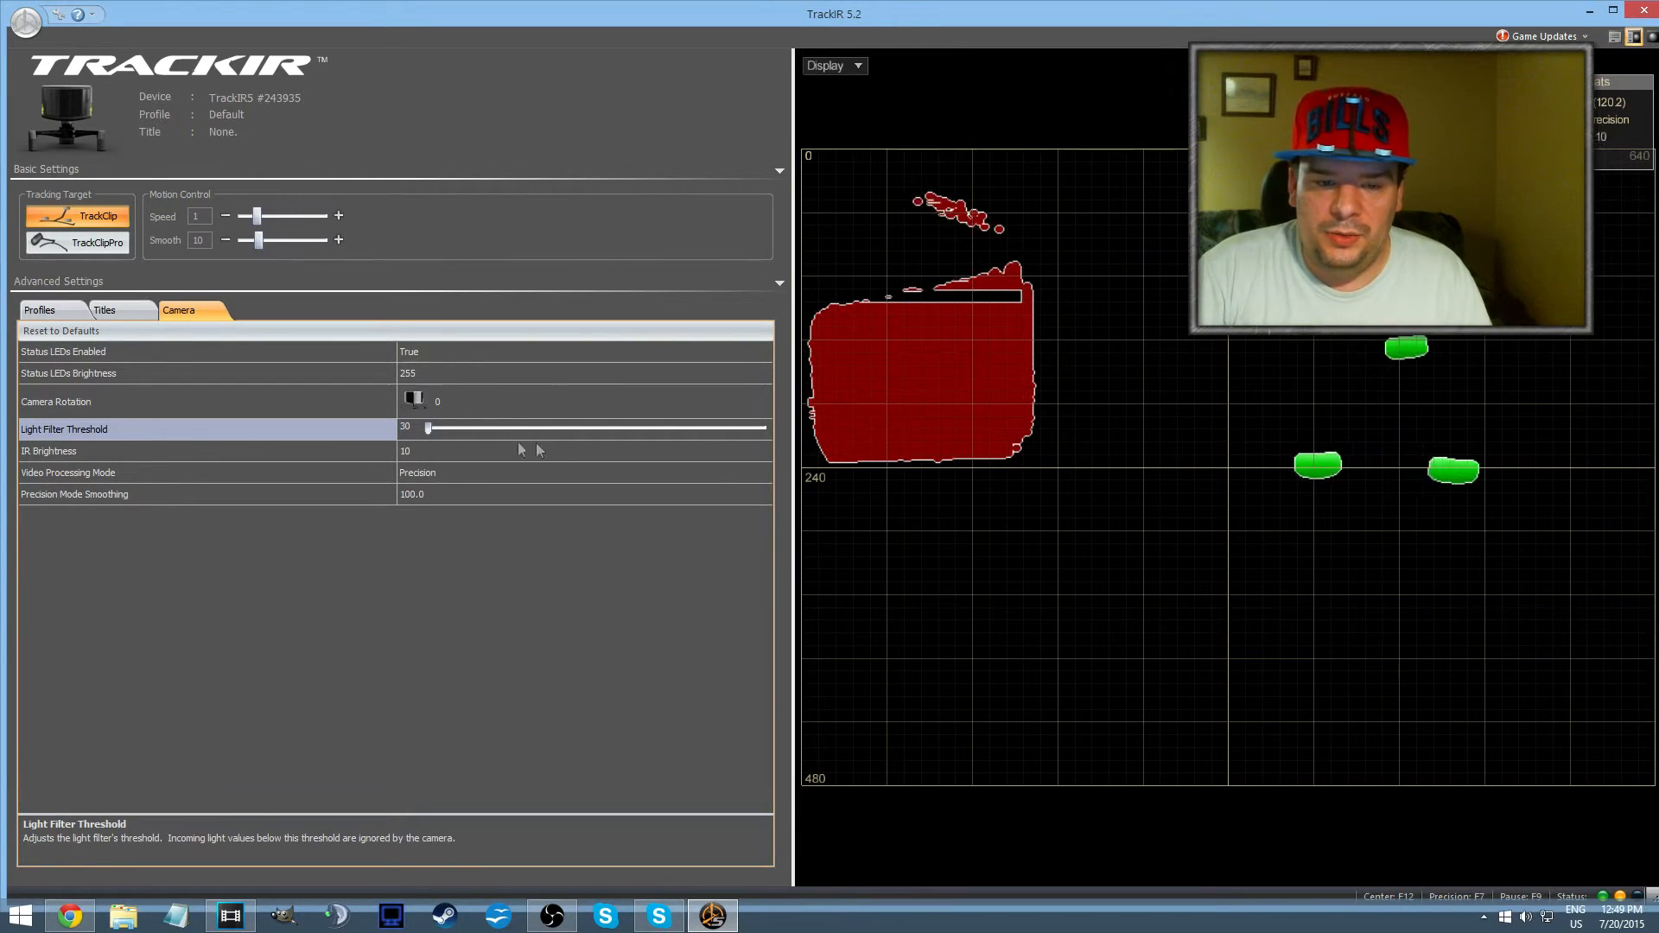